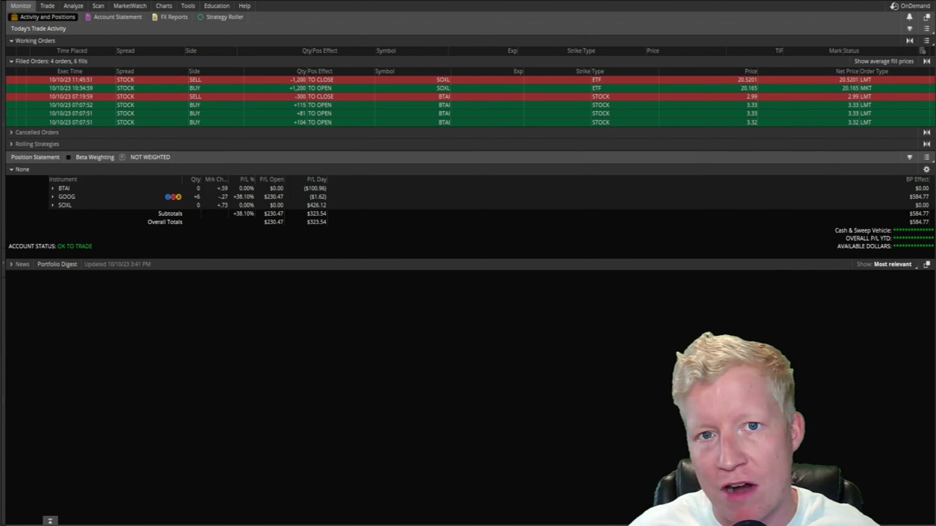
{"action": "mouse_move", "coordinate": [398, 290]}
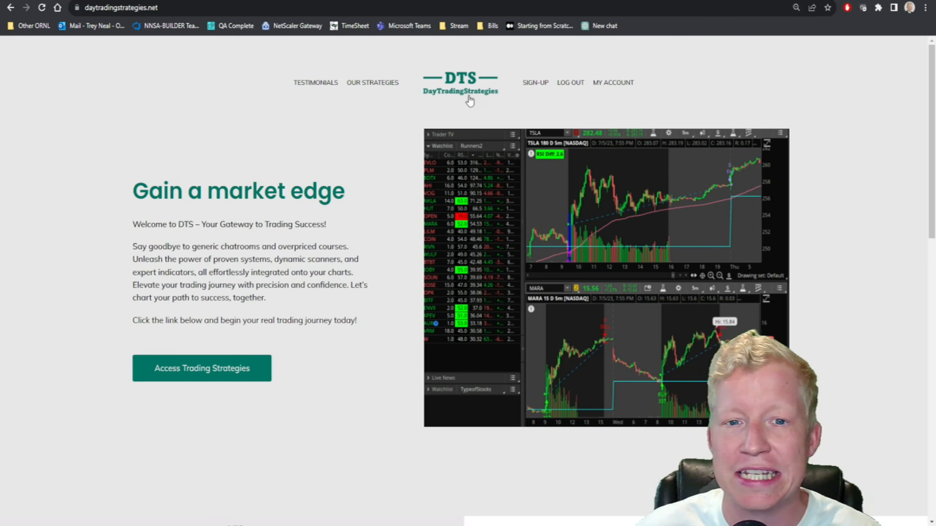
Step: Navigate Our Strategies > thinkorswim > Strategies > Day Trading to reach the day trading strategies list
{"action": "left_click", "coordinate": [202, 369]}
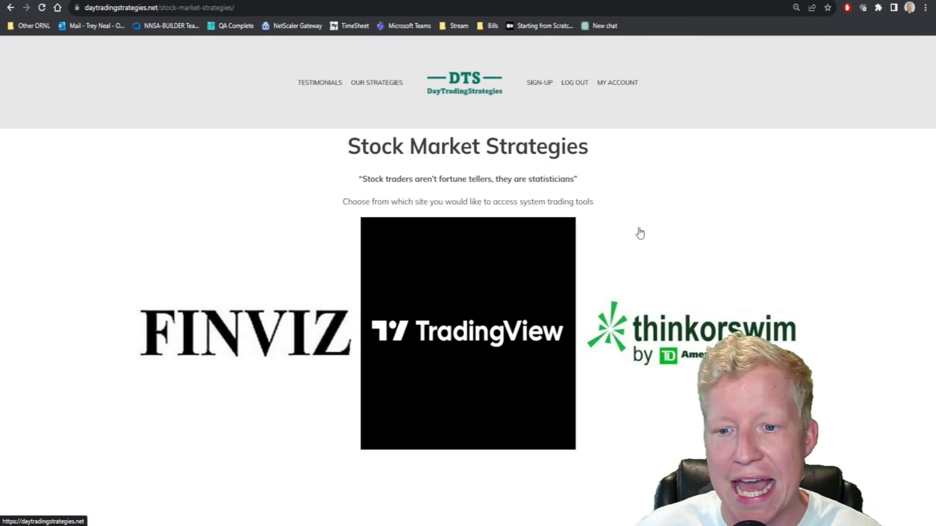
{"action": "left_click", "coordinate": [689, 331]}
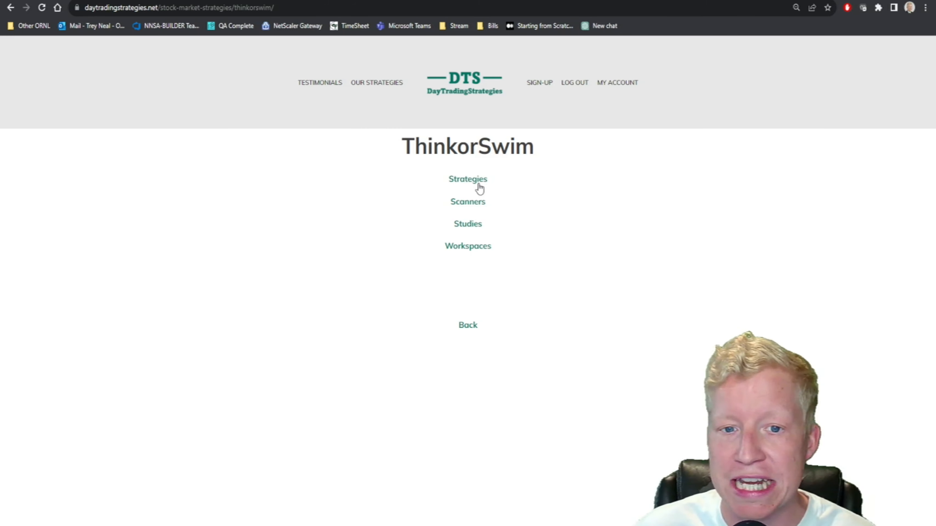
{"action": "left_click", "coordinate": [468, 180]}
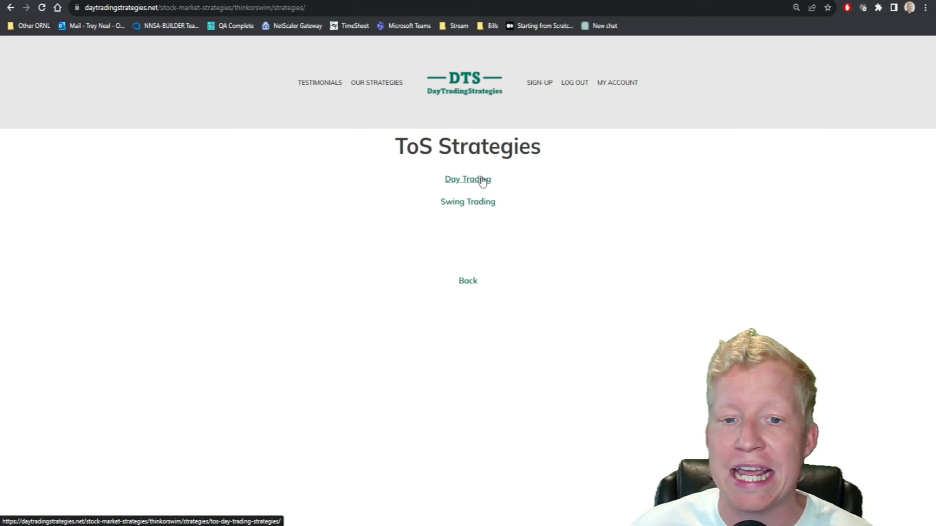
{"action": "left_click", "coordinate": [467, 180]}
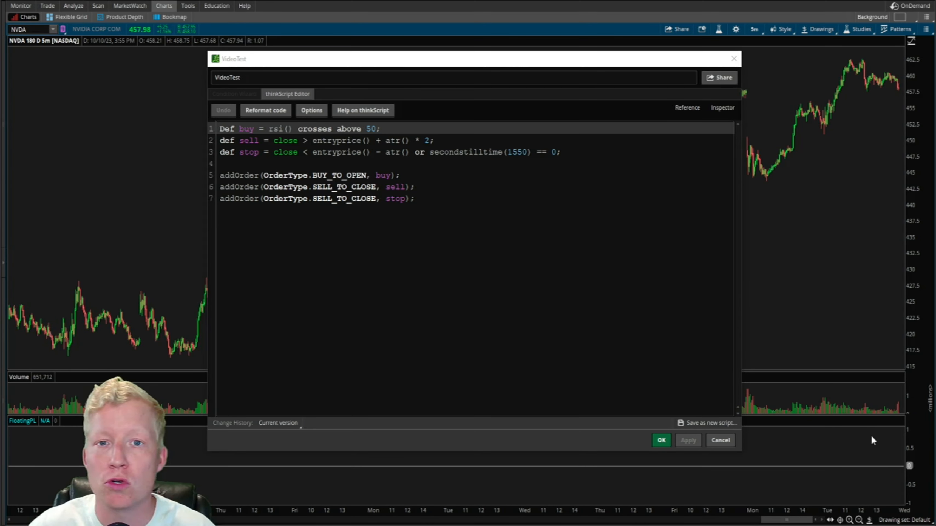
{"action": "mouse_move", "coordinate": [742, 392]}
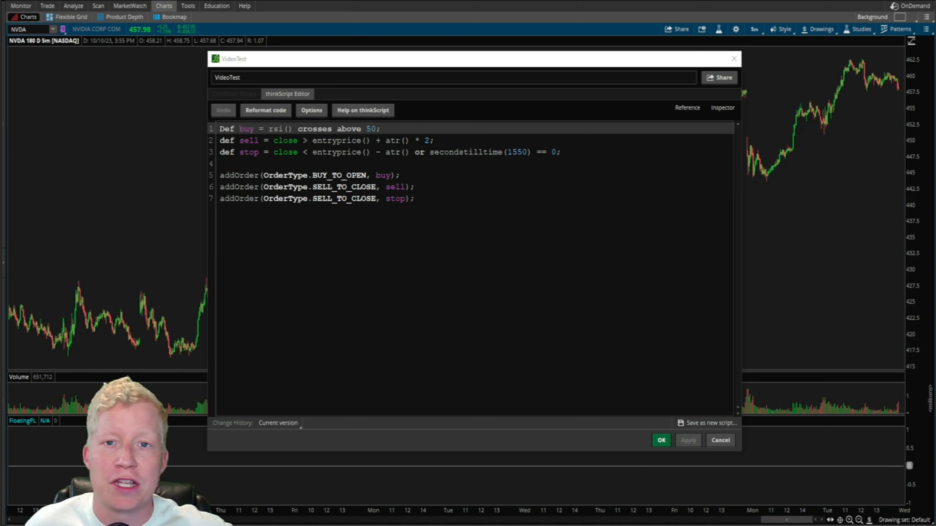
Step: Load the VideoTest thinkScript strategy in Edit Studies and Strategies for the NVDA chart
{"action": "left_click", "coordinate": [404, 152]}
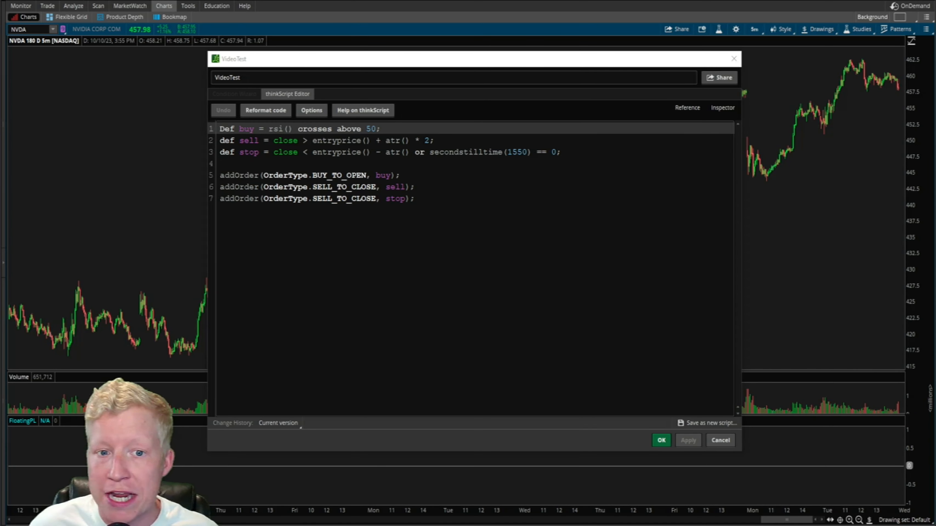
{"action": "double_click", "coordinate": [284, 140]}
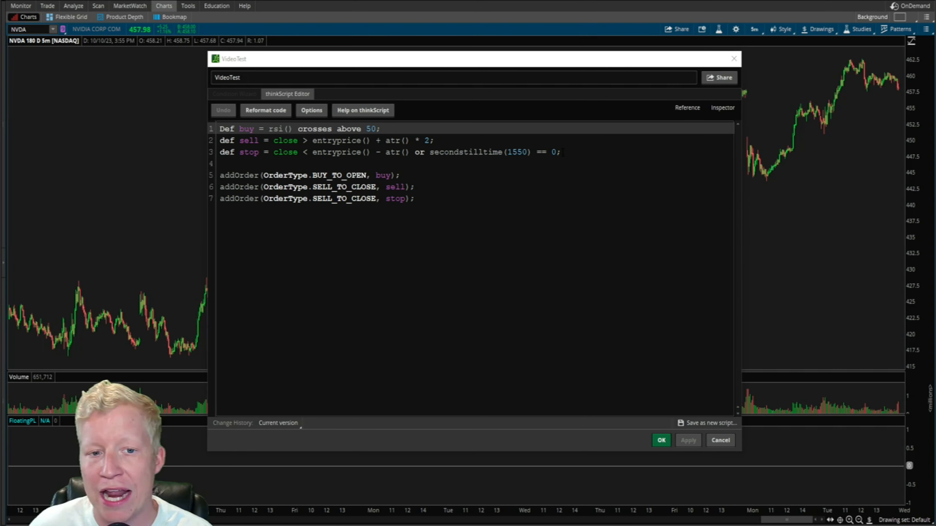
{"action": "double_click", "coordinate": [249, 151]}
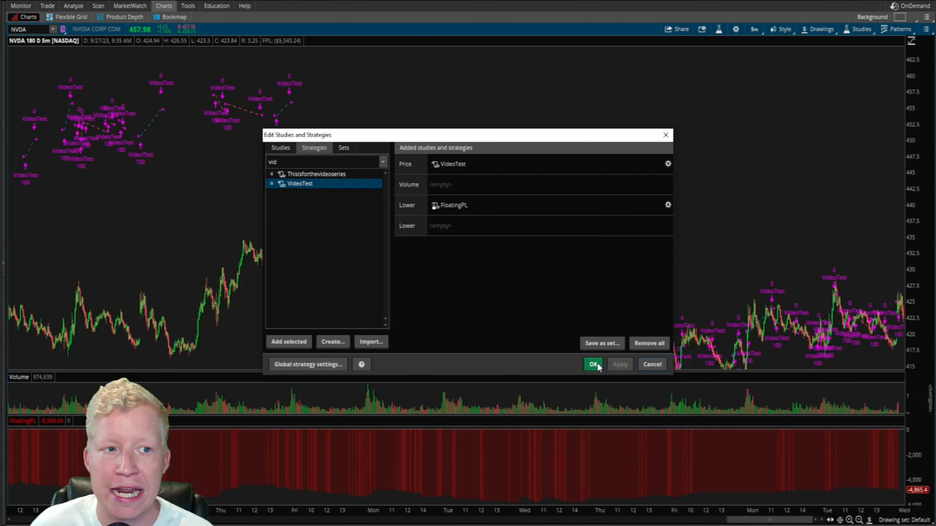
Step: Confirm Edit Studies and Strategies so NVDA shows VideoTest's trade markers and negative floating P/L
{"action": "left_click", "coordinate": [592, 364]}
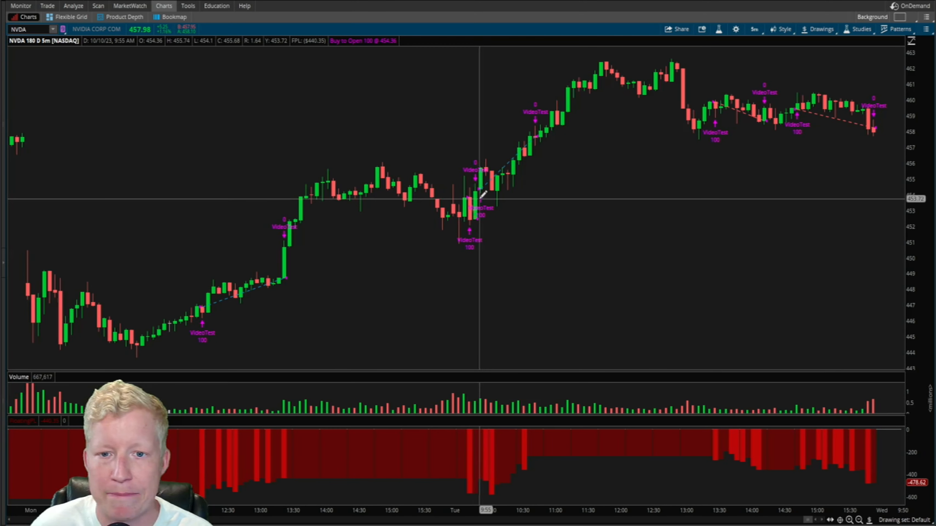
{"action": "mouse_move", "coordinate": [772, 128]}
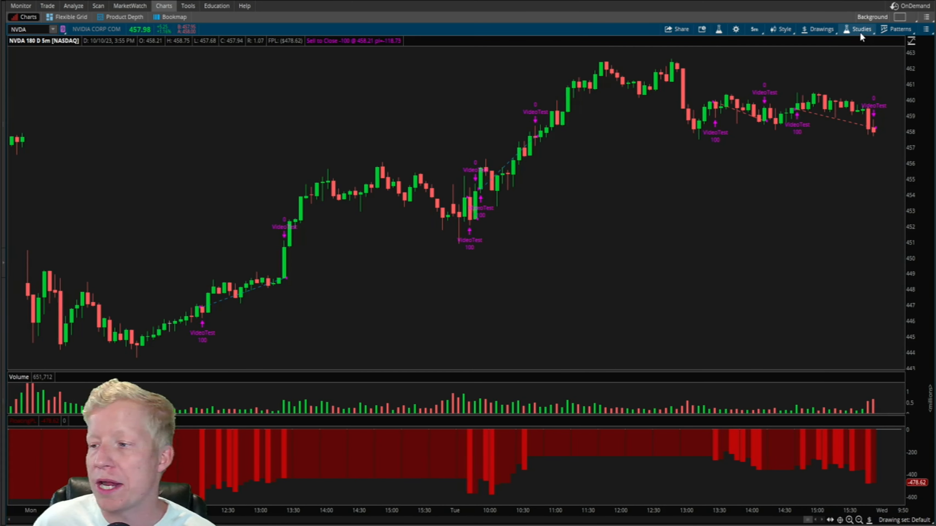
Step: Reach the applied studies list via the chart's Studies menu to edit VideoTest
{"action": "left_click", "coordinate": [862, 29]}
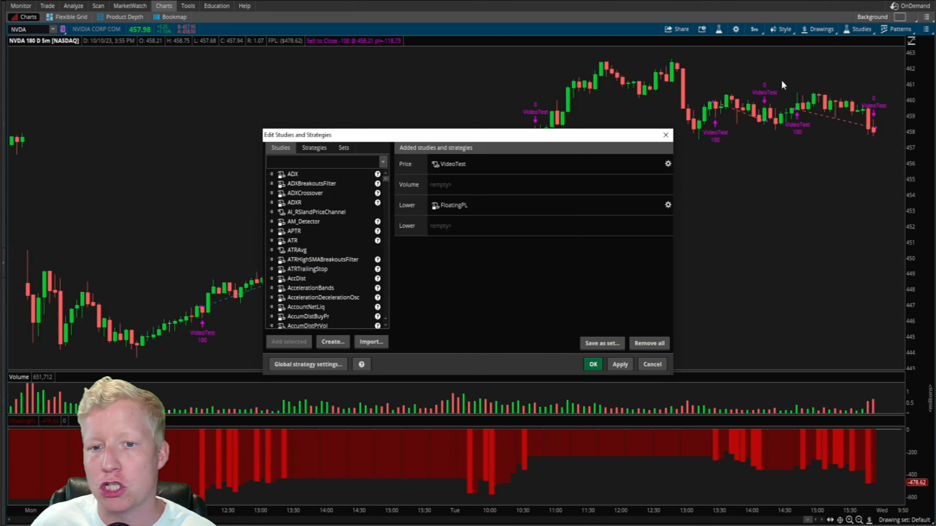
{"action": "left_click", "coordinate": [668, 164]}
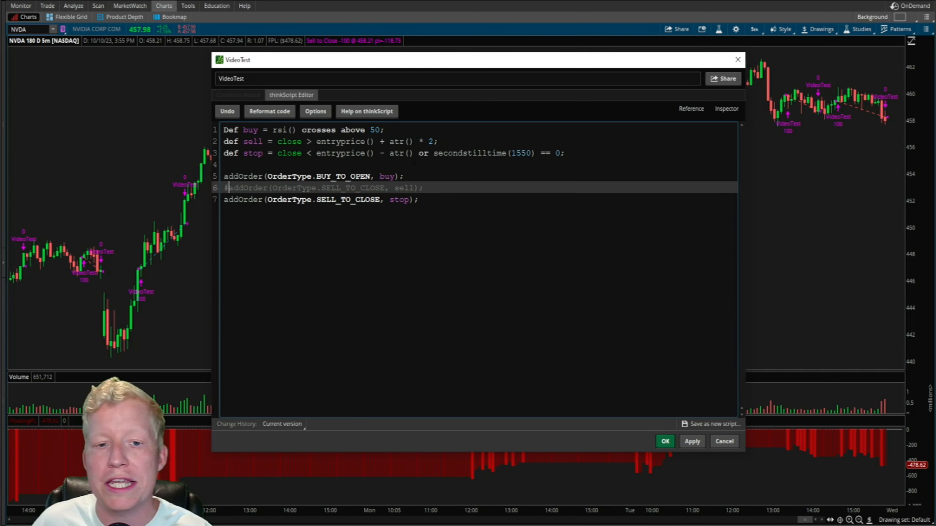
Step: Apply the VideoTest code with the SELL_TO_CLOSE profit-take line commented out
{"action": "double_click", "coordinate": [289, 141]}
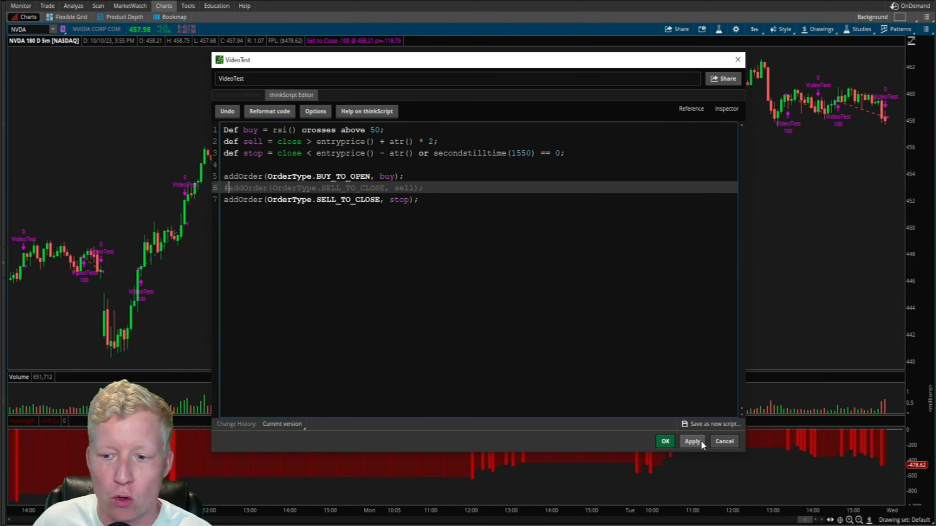
{"action": "left_click", "coordinate": [692, 441]}
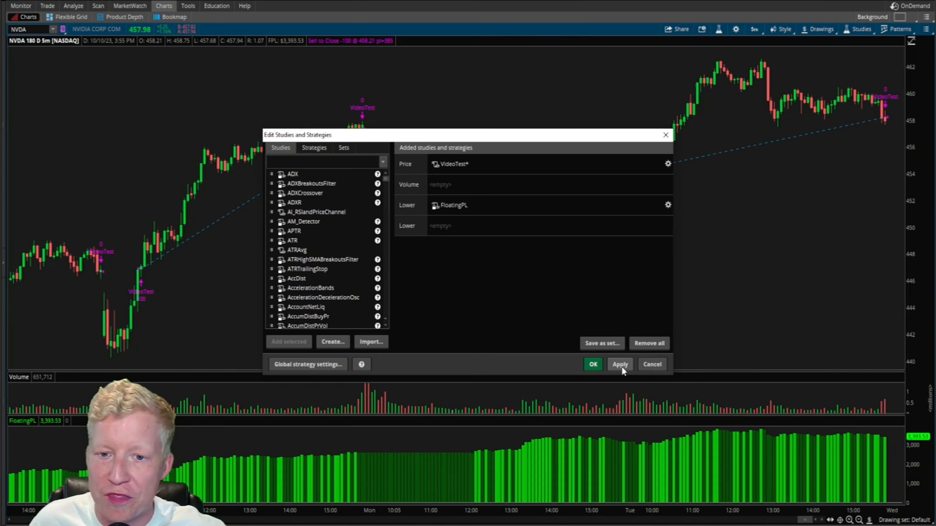
Step: Confirm the strategy list, keeping VideoTest's no-profit-take trades and positive floating P/L on NVDA
{"action": "left_click", "coordinate": [592, 364]}
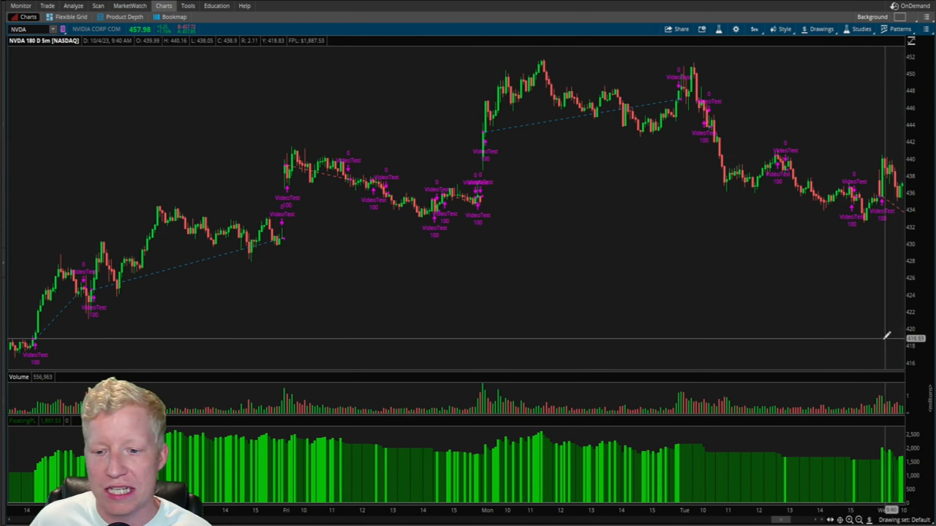
{"action": "mouse_move", "coordinate": [856, 340]}
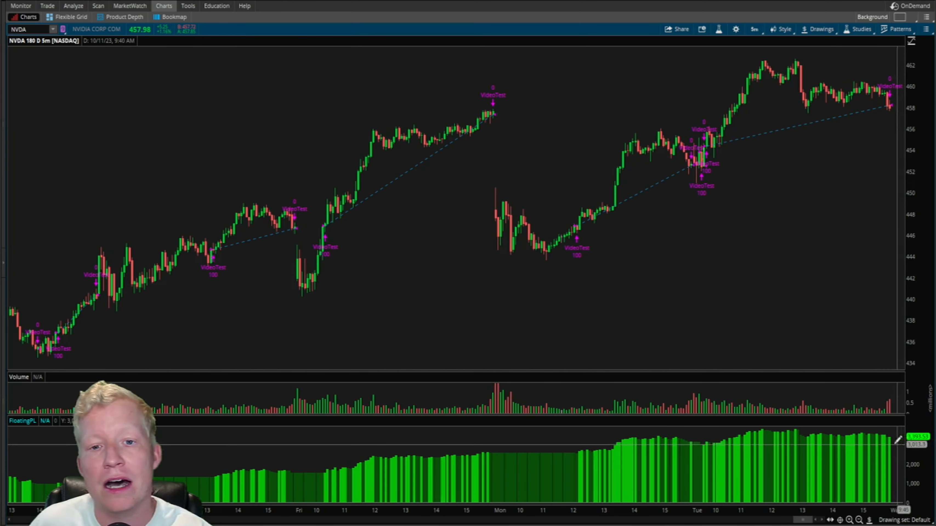
{"action": "mouse_move", "coordinate": [348, 207]}
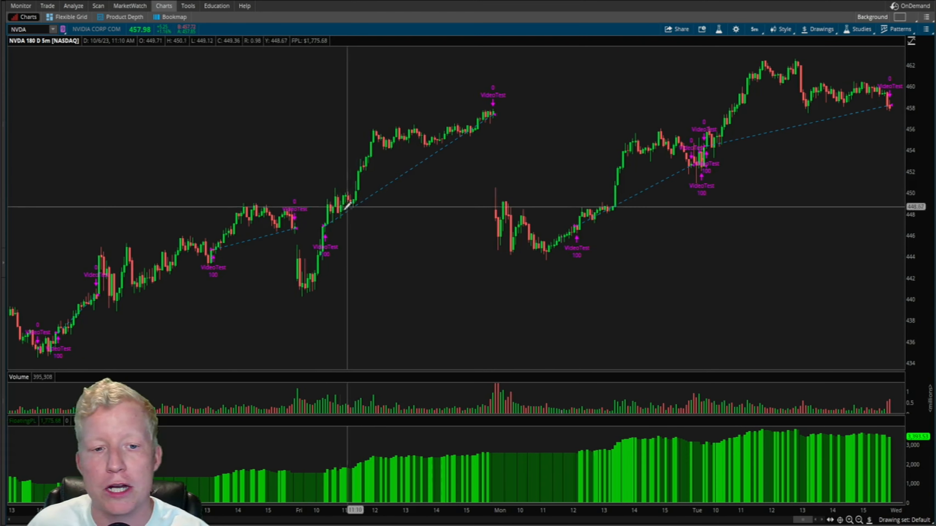
{"action": "mouse_move", "coordinate": [493, 108]}
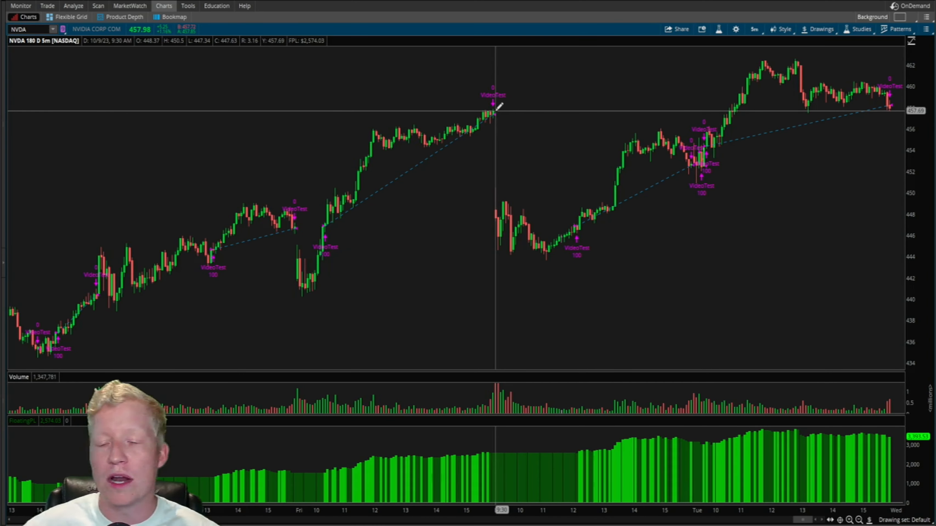
{"action": "mouse_move", "coordinate": [459, 142]}
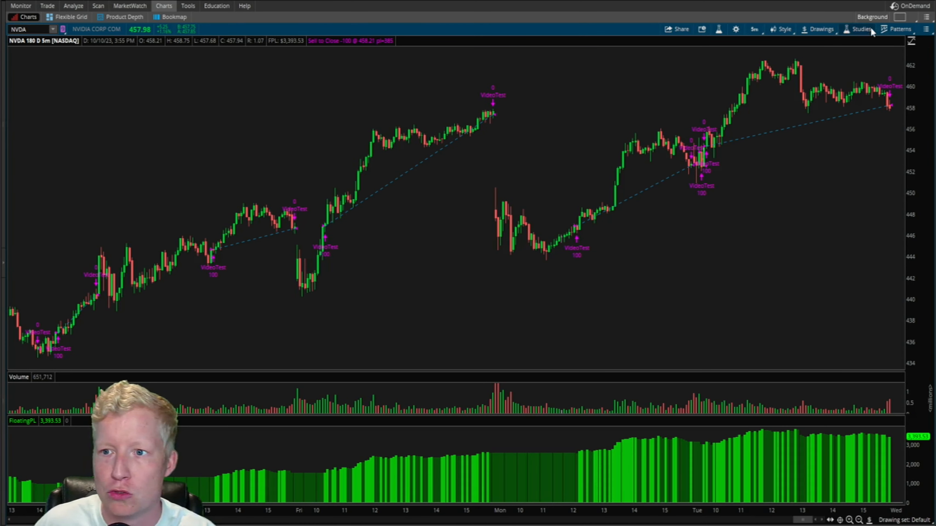
Step: Restore the profit-take sell order line in VideoTest and confirm the editor
{"action": "left_click", "coordinate": [859, 28]}
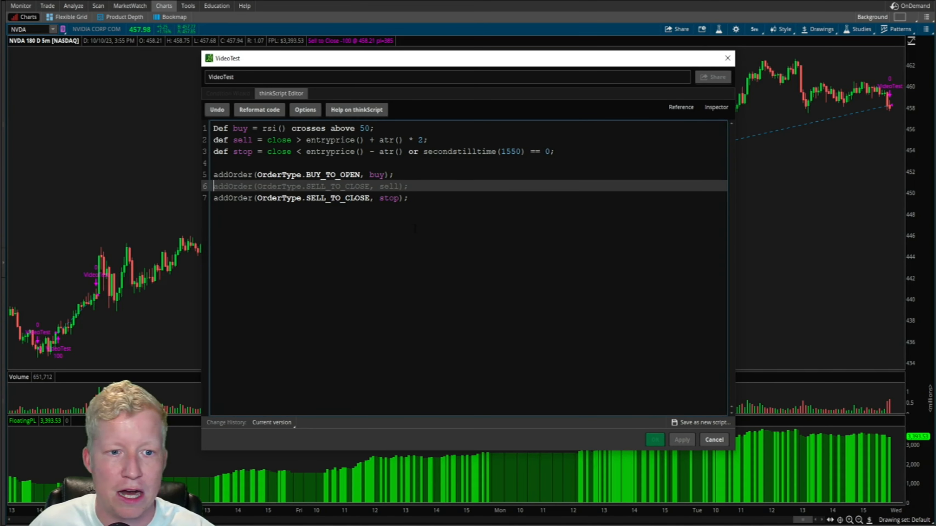
{"action": "left_click", "coordinate": [654, 440]}
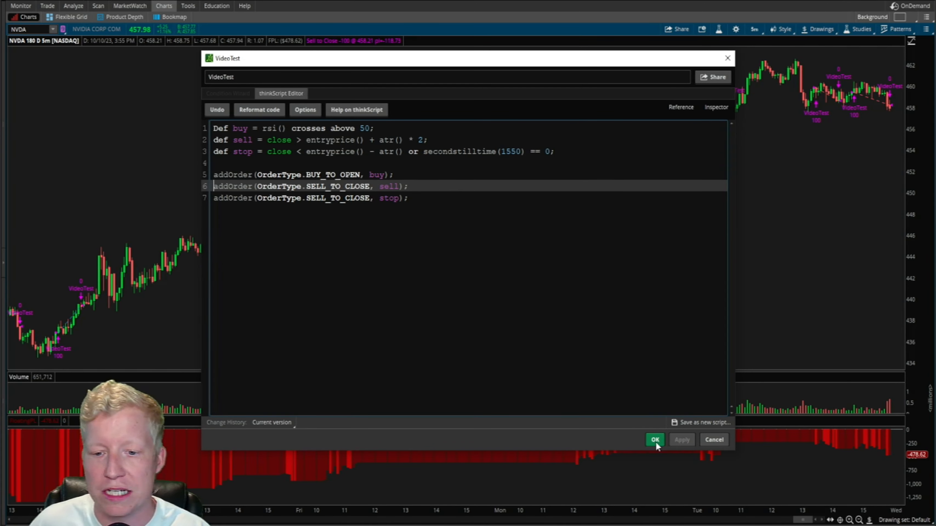
{"action": "left_click", "coordinate": [655, 440]}
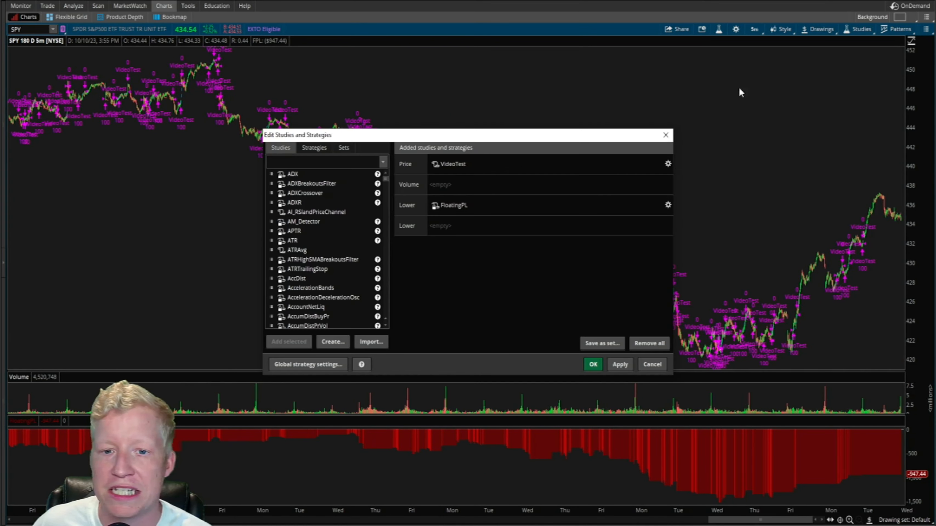
Step: Apply VideoTest to the SPY chart with the profit-take exit commented out
{"action": "left_click", "coordinate": [667, 163]}
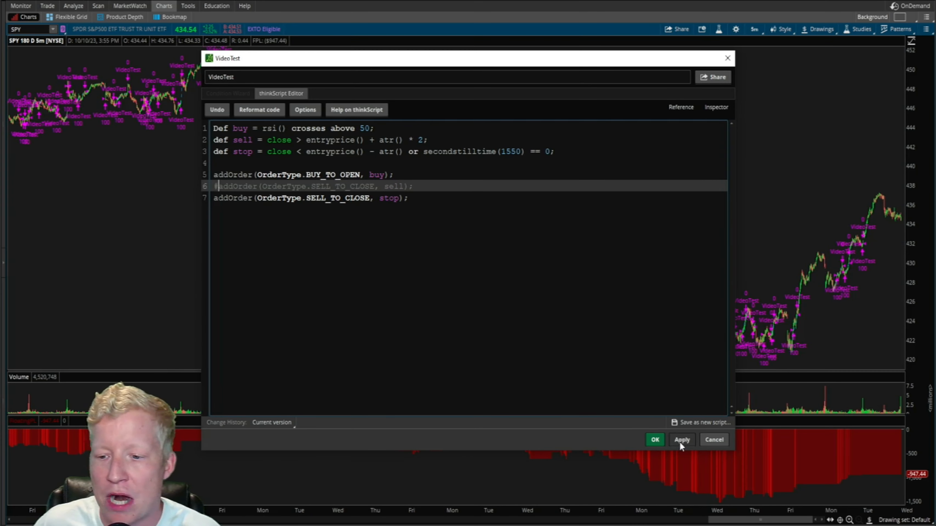
{"action": "left_click", "coordinate": [681, 439]}
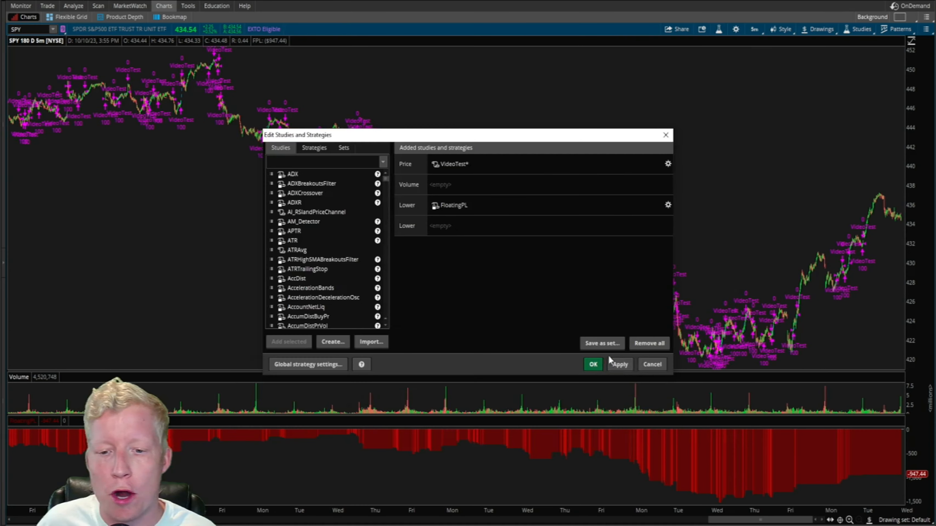
Step: Comment out VideoTest's SELL_TO_CLOSE line with # on AAPL, giving floating P/L near $266, and confirm
{"action": "left_click", "coordinate": [592, 364]}
{"action": "type", "text": "AAPL"}
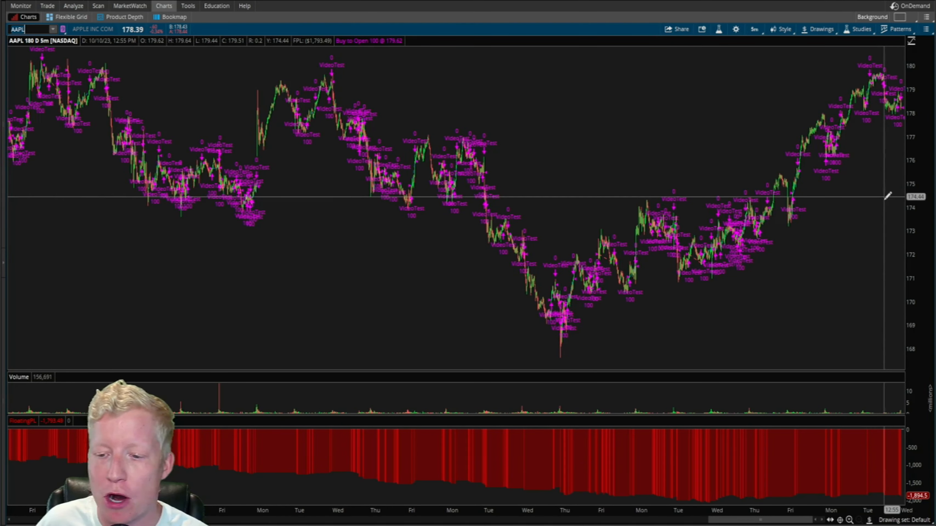
{"action": "left_click", "coordinate": [861, 28]}
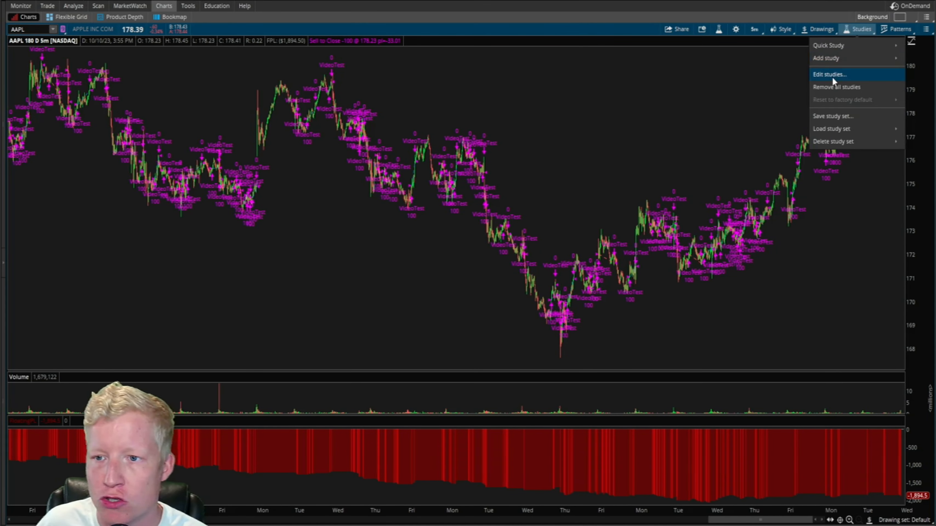
{"action": "left_click", "coordinate": [829, 74]}
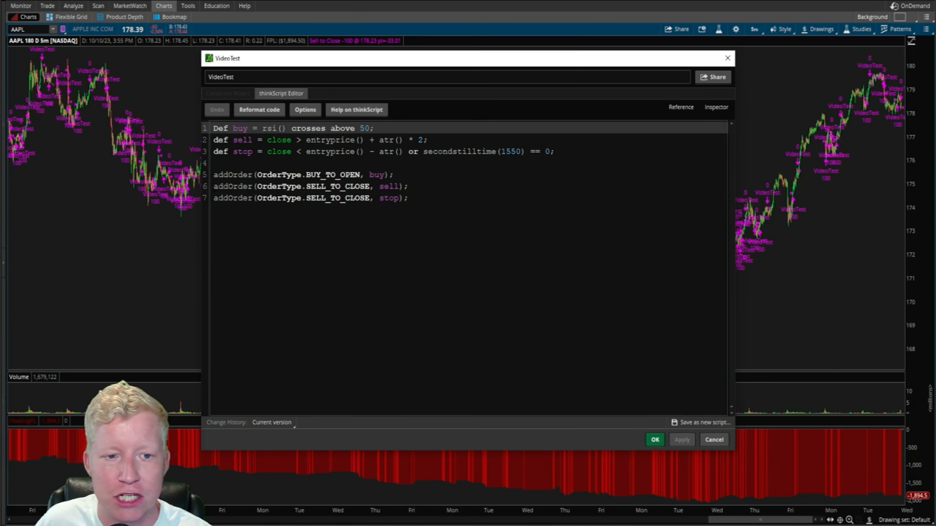
{"action": "type", "text": "#"}
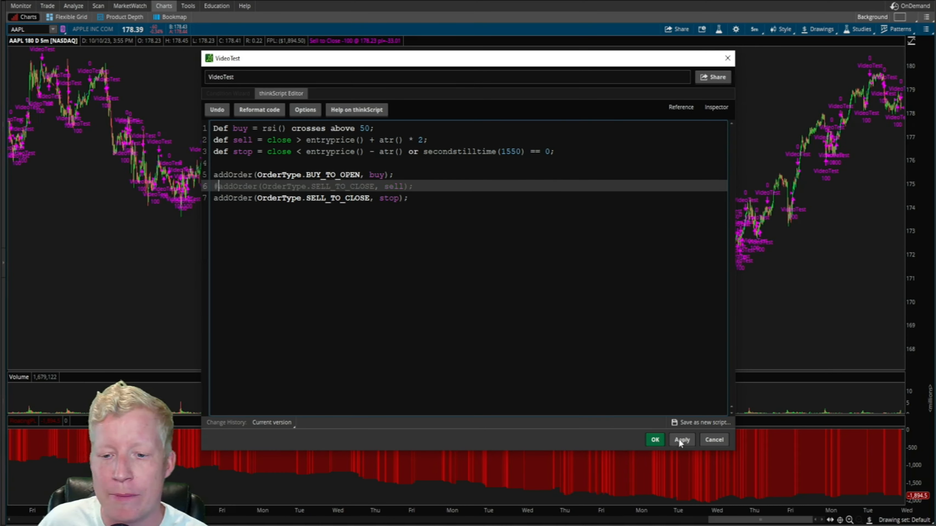
{"action": "left_click", "coordinate": [681, 439]}
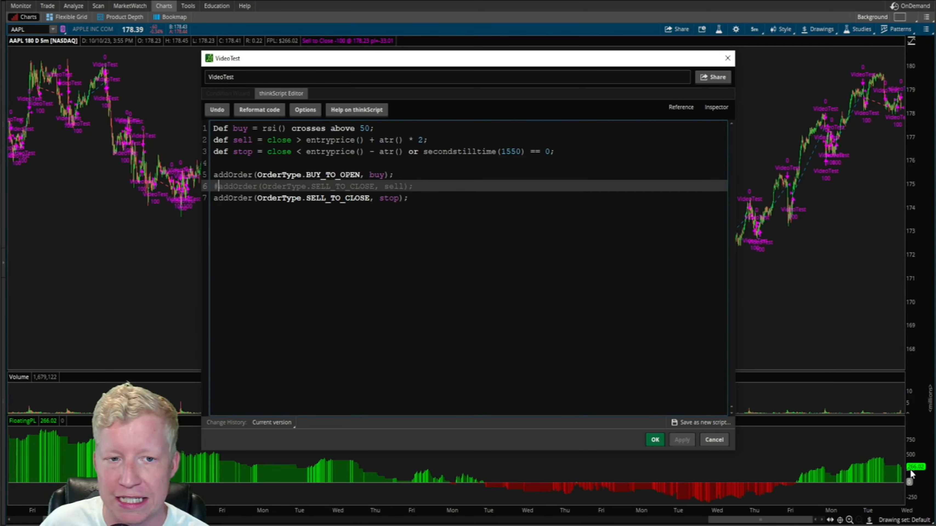
{"action": "mouse_move", "coordinate": [582, 424]}
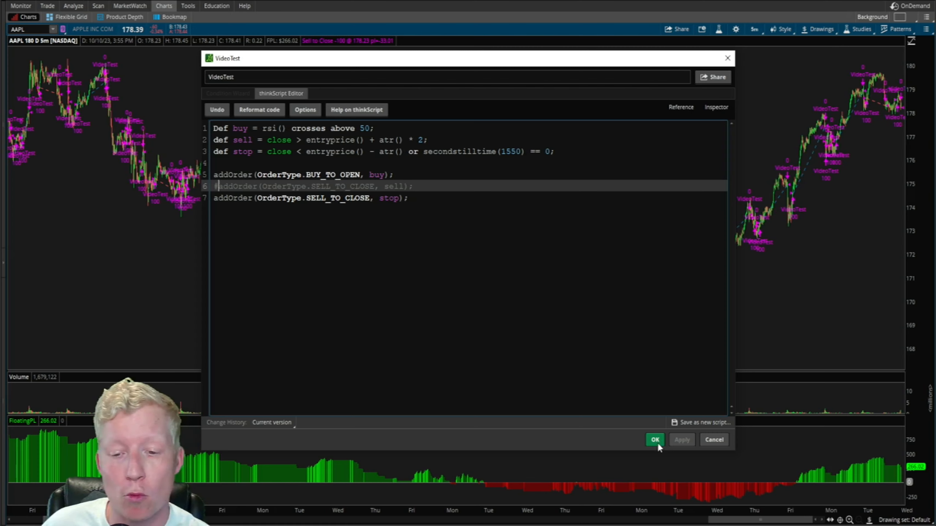
{"action": "left_click", "coordinate": [655, 440]}
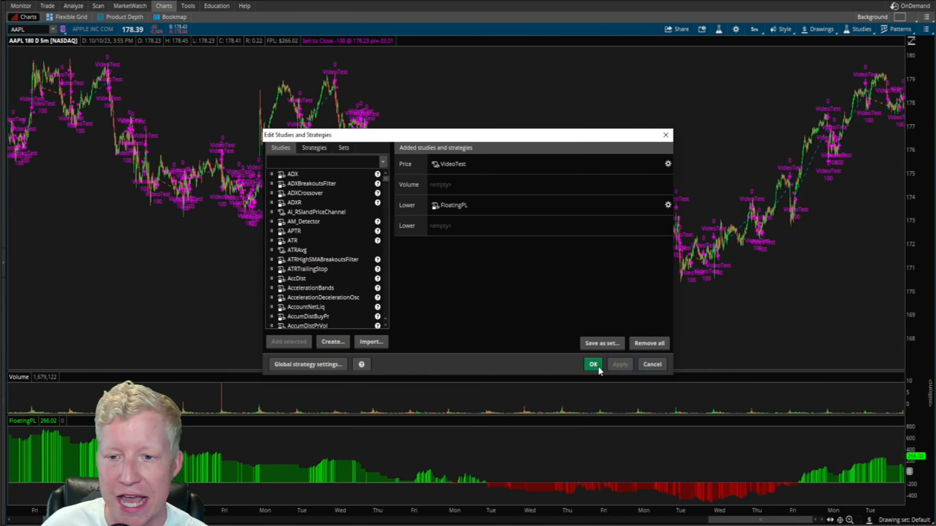
Step: Show the VideoTest strategy report for AAPL listing total P/L of $266.02 across 372 orders
{"action": "left_click", "coordinate": [592, 364]}
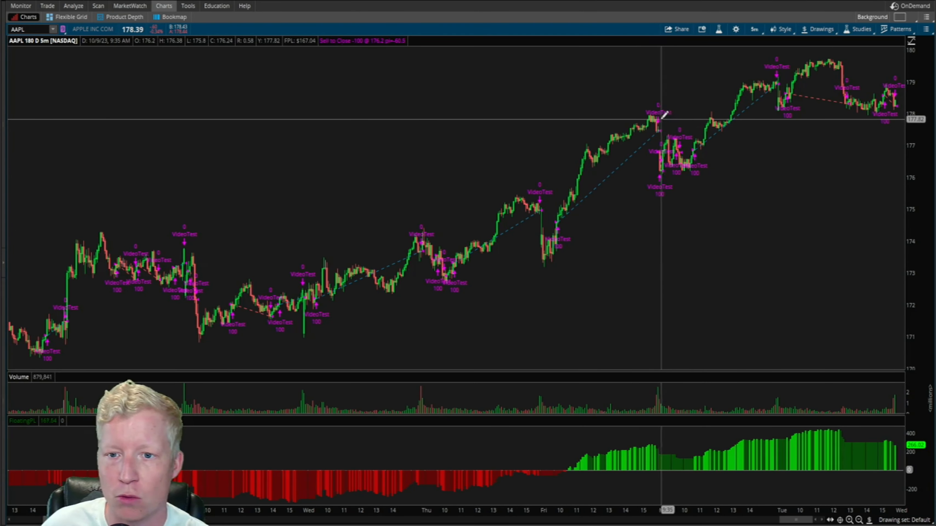
{"action": "right_click", "coordinate": [660, 120]}
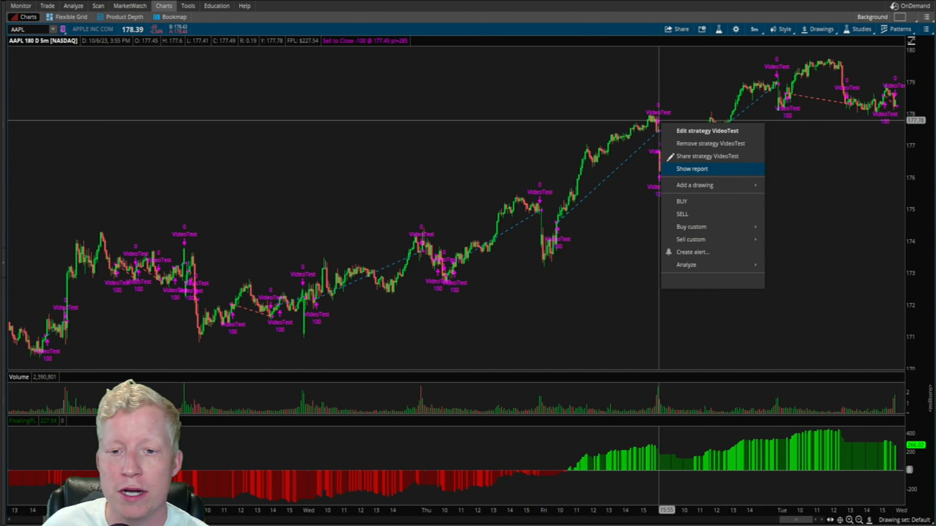
{"action": "left_click", "coordinate": [692, 168]}
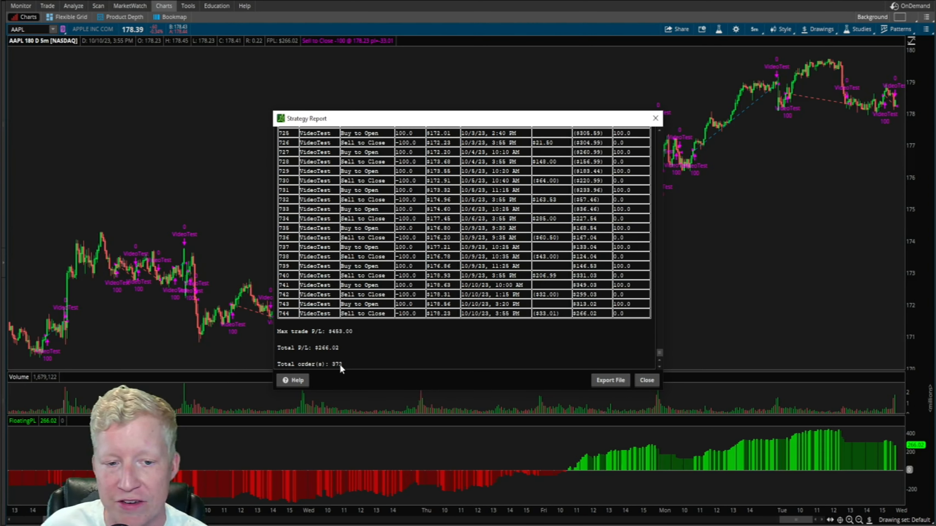
{"action": "mouse_move", "coordinate": [561, 387]}
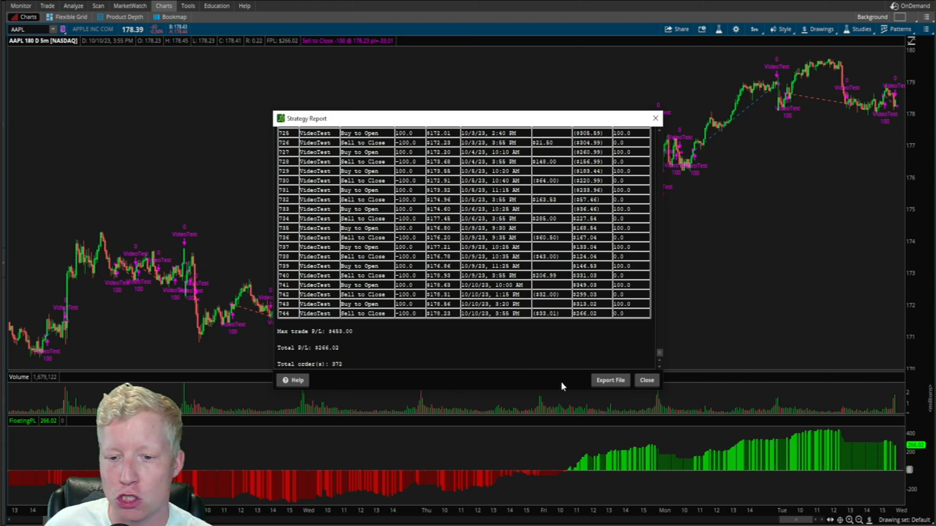
Step: Restore VideoTest's profit-take exit so AAPL shows many more trades and floating P/L near -$1,894.5
{"action": "left_click", "coordinate": [646, 380]}
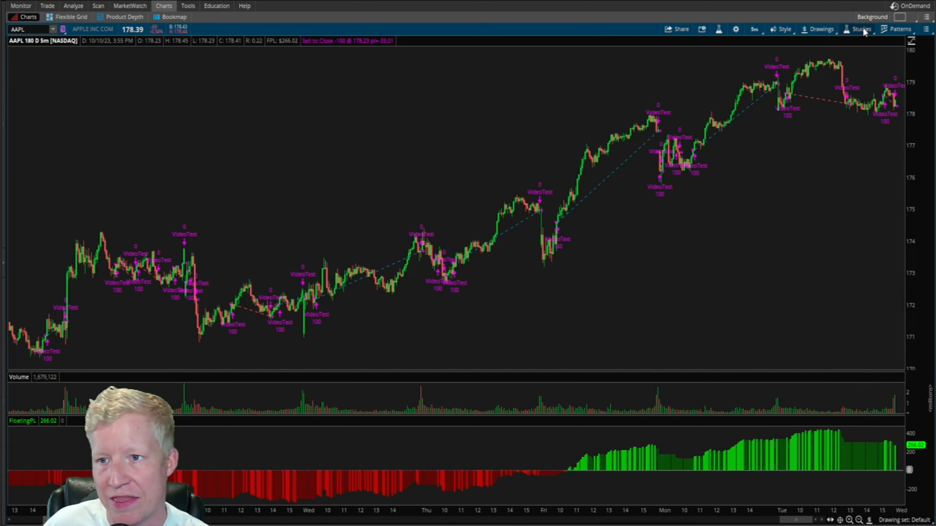
{"action": "left_click", "coordinate": [861, 29]}
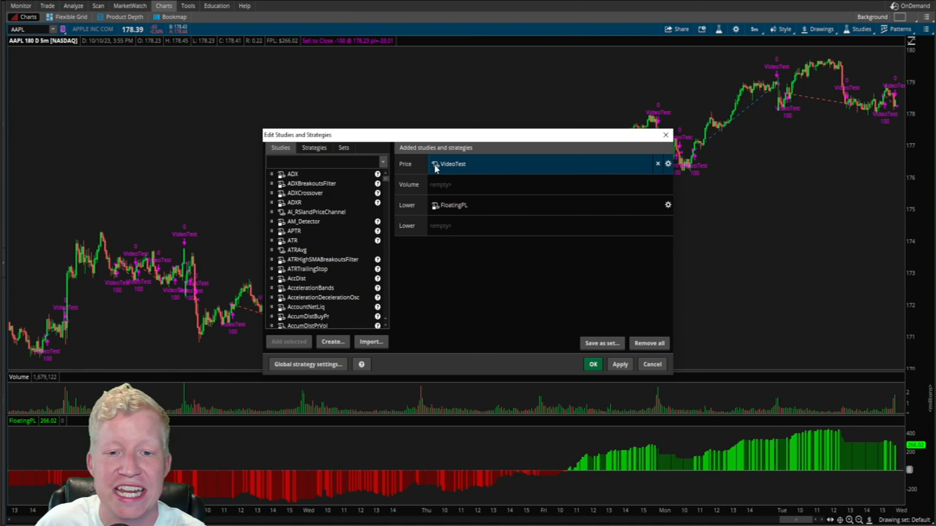
{"action": "left_click", "coordinate": [668, 163]}
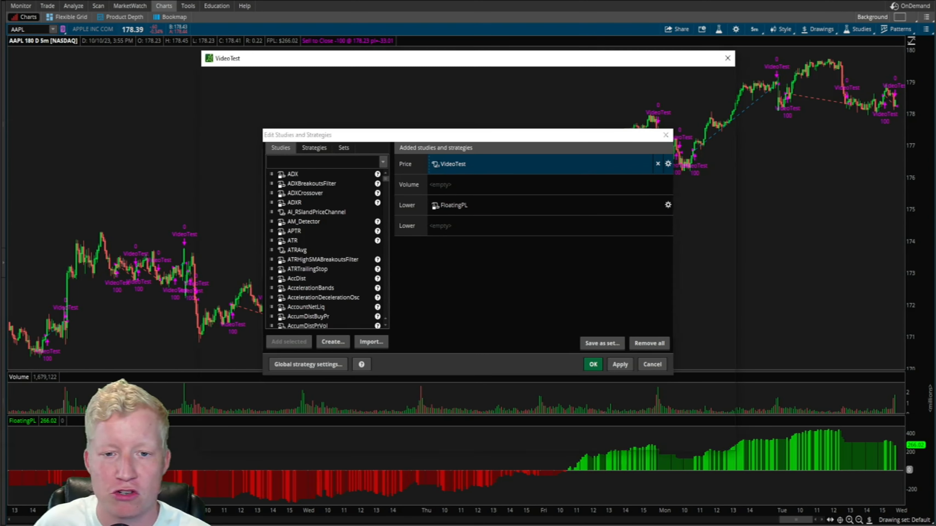
{"action": "left_click", "coordinate": [668, 163]}
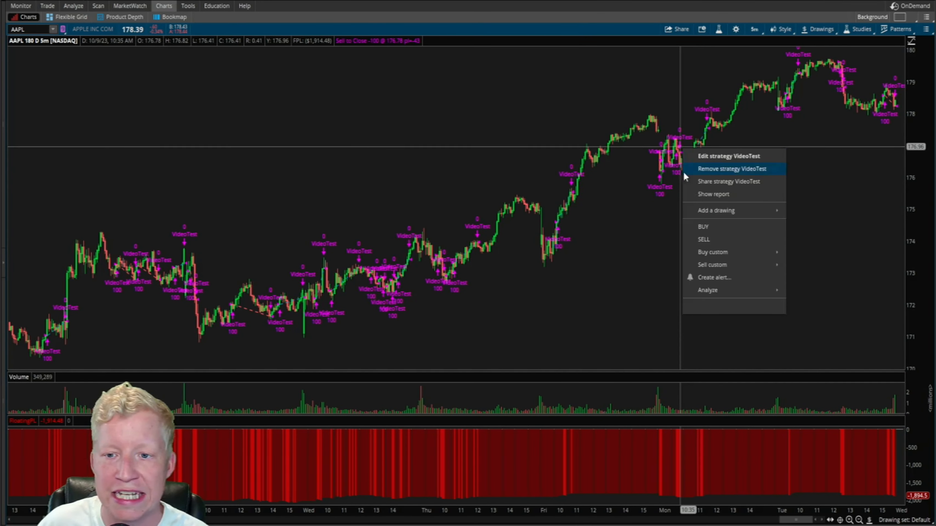
Step: Review the VideoTest report showing -$1,894.50 total P/L over 490 orders, then close it
{"action": "left_click", "coordinate": [713, 195]}
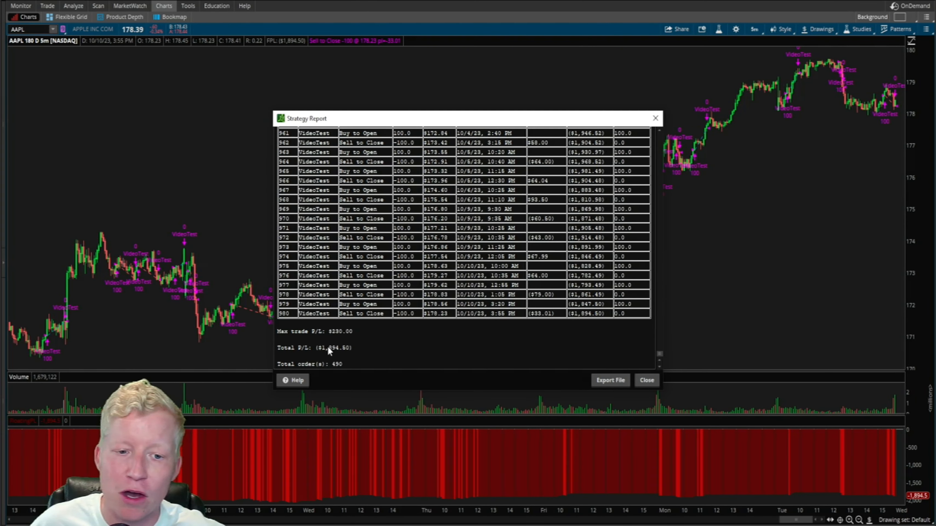
{"action": "left_click", "coordinate": [646, 380]}
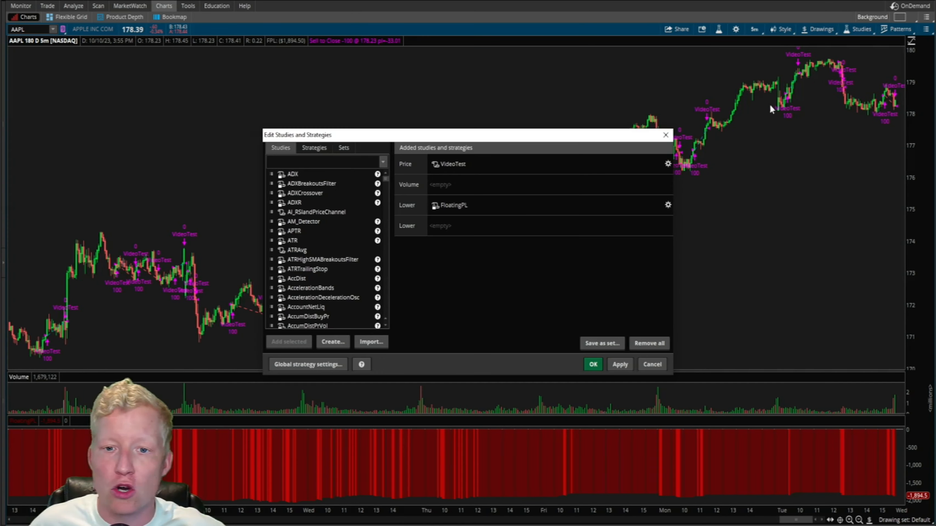
Step: Comment out VideoTest's profit-take exit line so AAPL floating P/L returns to $266.02
{"action": "left_click", "coordinate": [668, 164]}
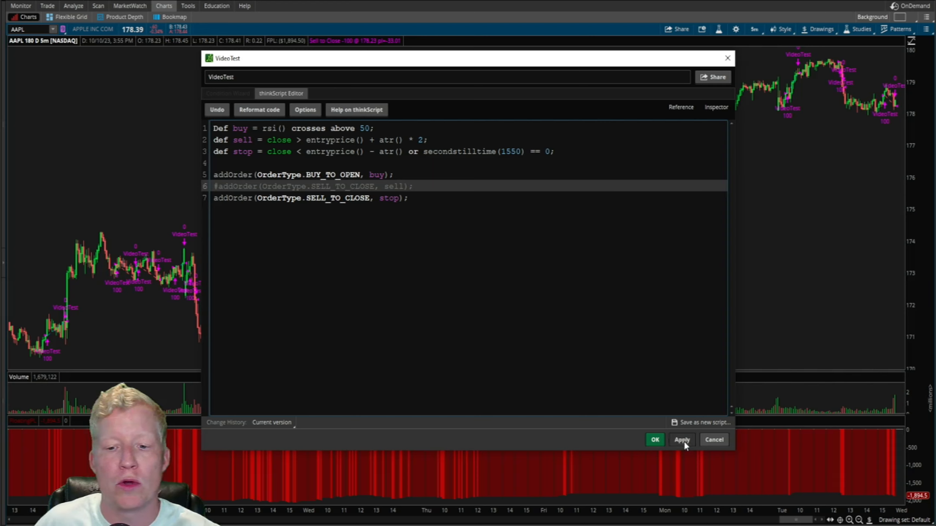
{"action": "left_click", "coordinate": [681, 440]}
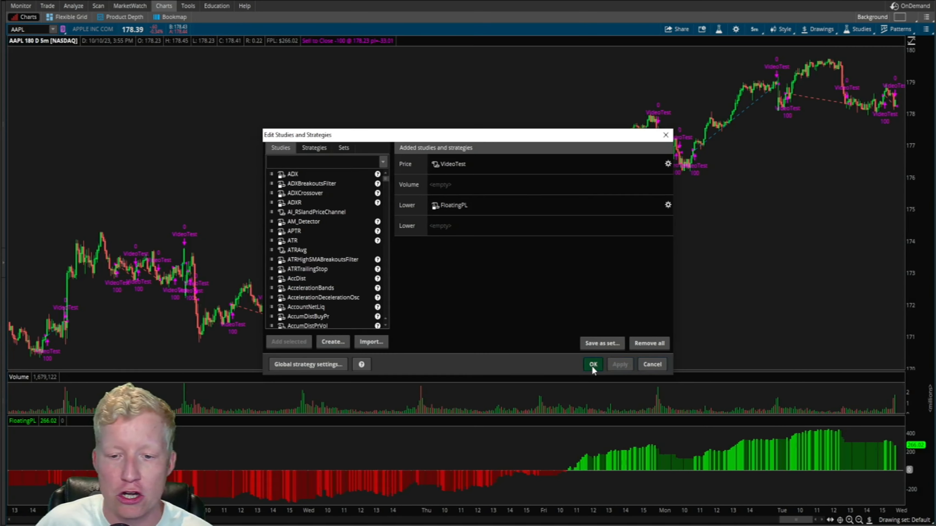
{"action": "left_click", "coordinate": [592, 364]}
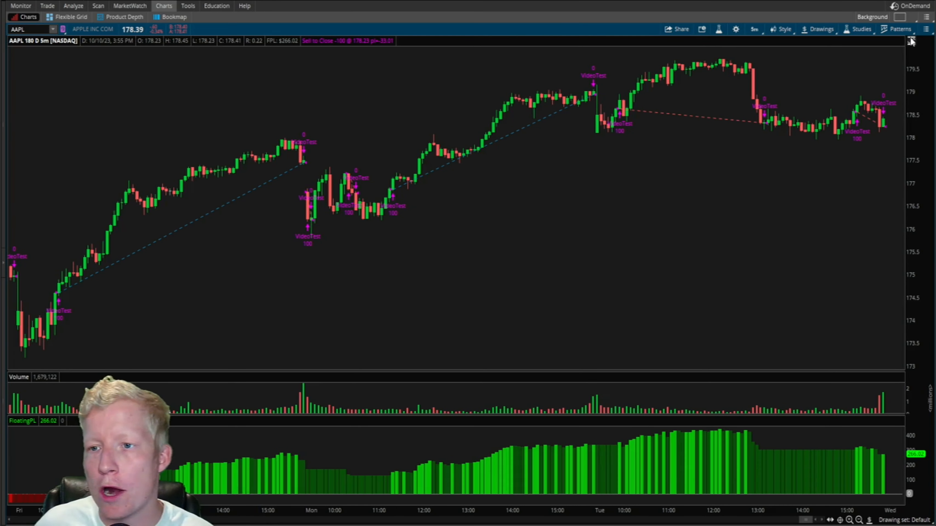
Step: Change VideoTest's buy rule to RSI crossing below 30 and apply it with and without the profit-take exit
{"action": "left_click", "coordinate": [860, 28]}
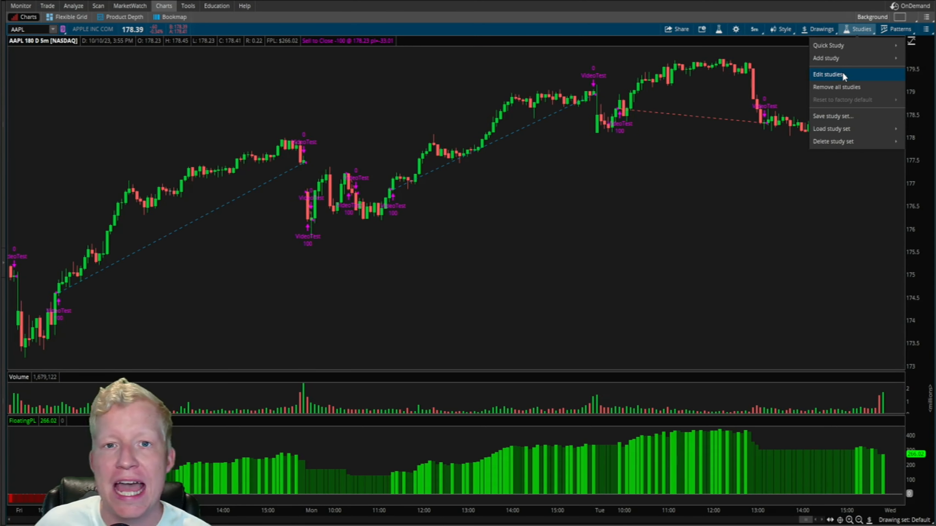
{"action": "left_click", "coordinate": [829, 75]}
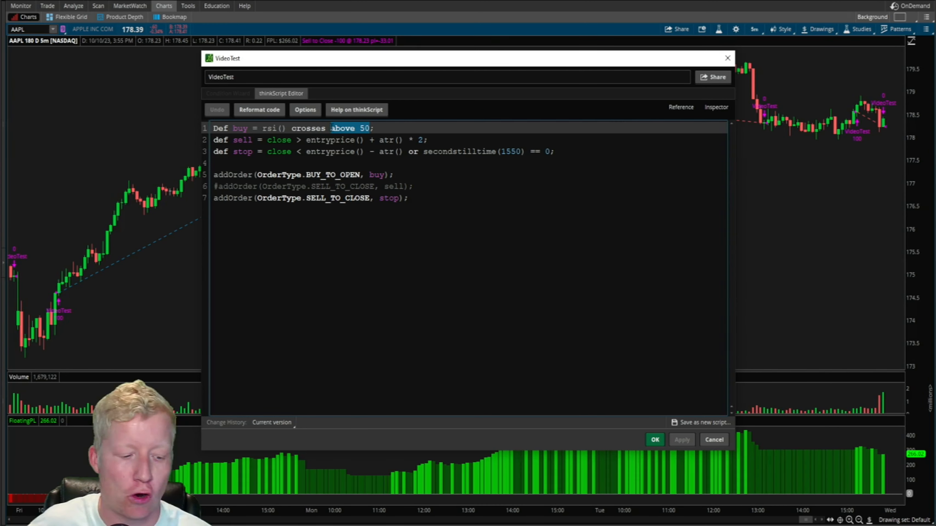
{"action": "type", "text": "below"}
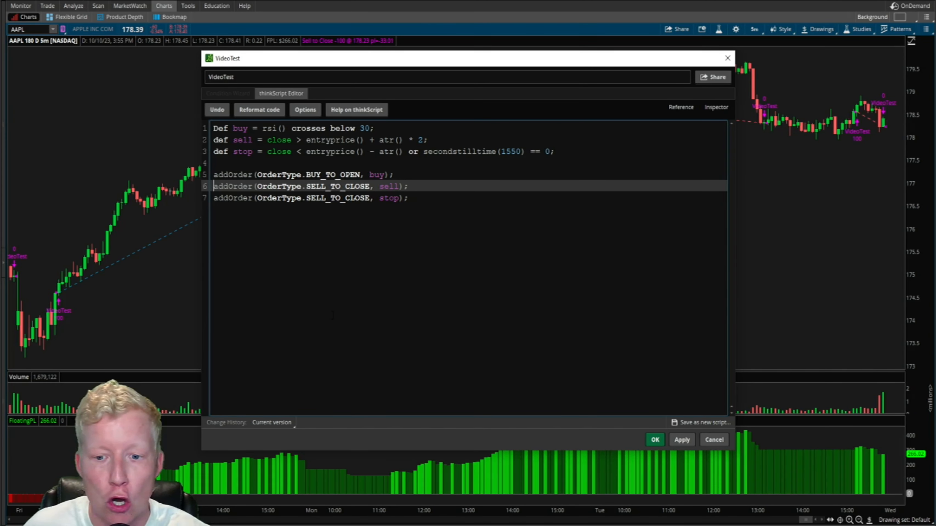
{"action": "left_click", "coordinate": [681, 439]}
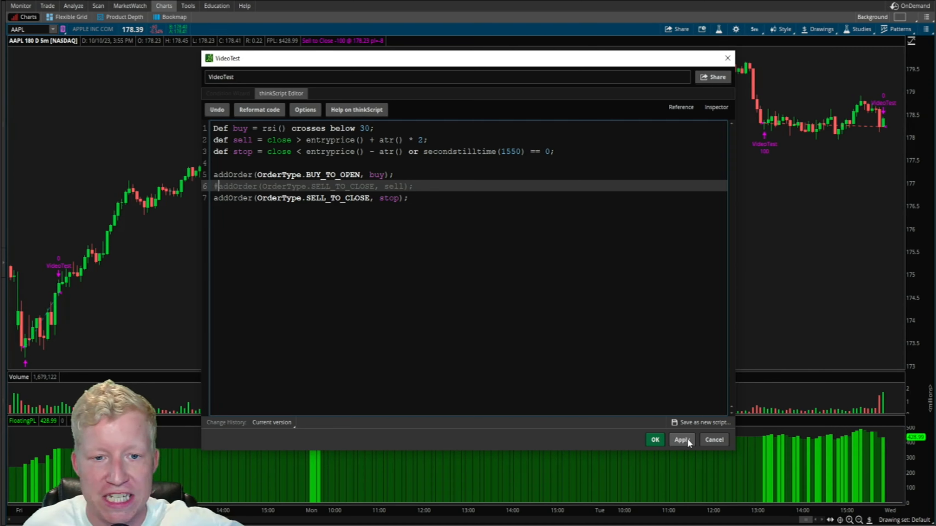
{"action": "left_click", "coordinate": [681, 440]}
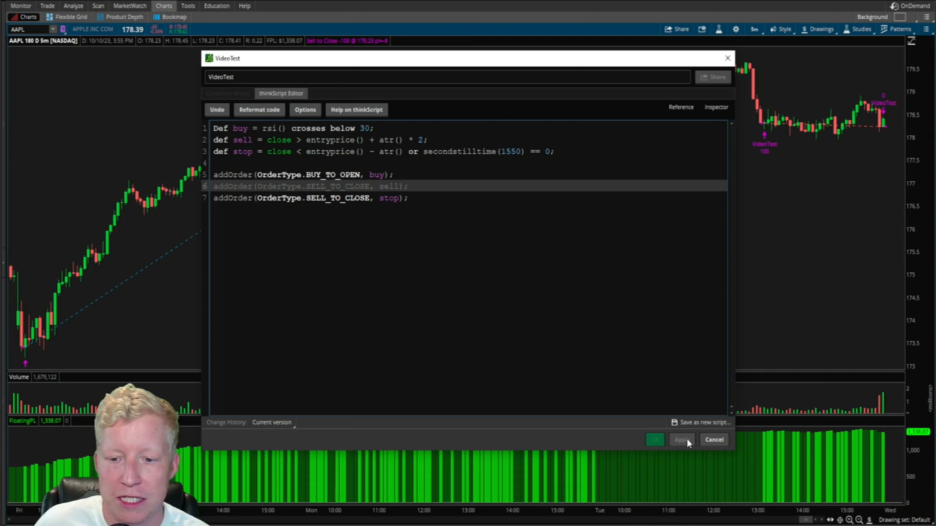
{"action": "left_click", "coordinate": [654, 440]}
{"action": "type", "text": "NVDA"}
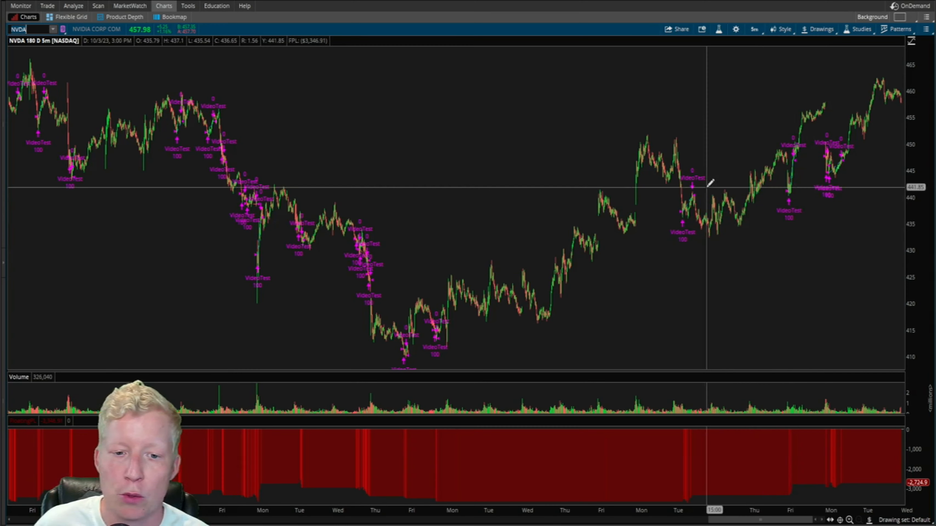
Step: Apply the RSI-below-30 VideoTest without profit-take on NVDA, lifting floating P/L to about $3,452
{"action": "left_click", "coordinate": [861, 29]}
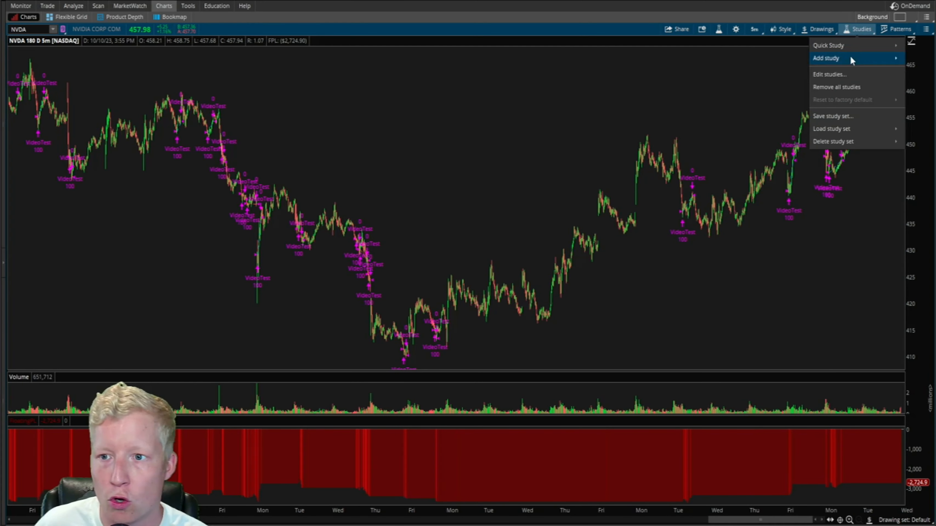
{"action": "left_click", "coordinate": [829, 74]}
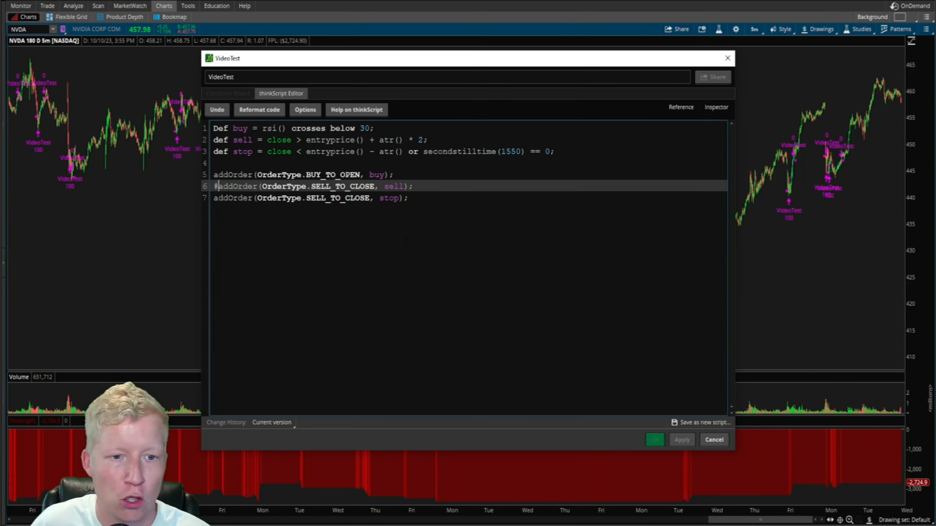
{"action": "left_click", "coordinate": [681, 440]}
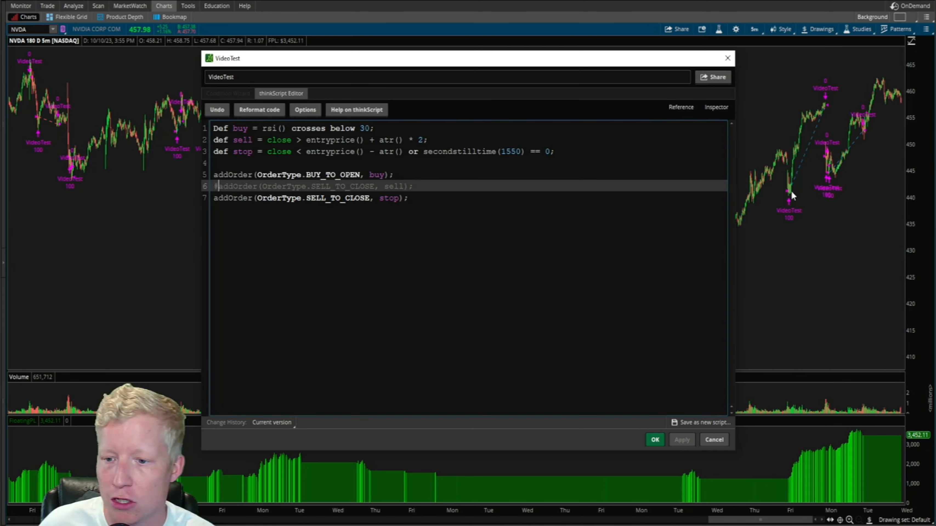
{"action": "mouse_move", "coordinate": [830, 134]}
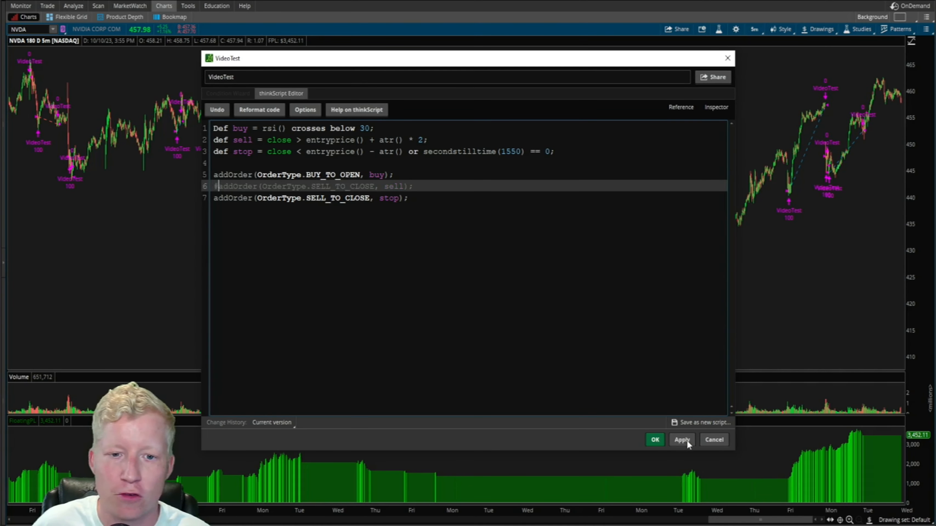
{"action": "left_click", "coordinate": [654, 439]}
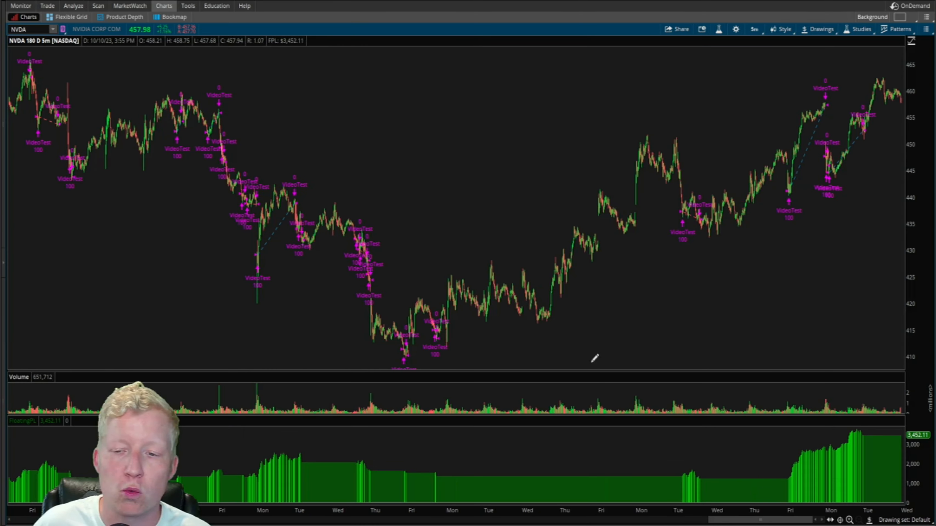